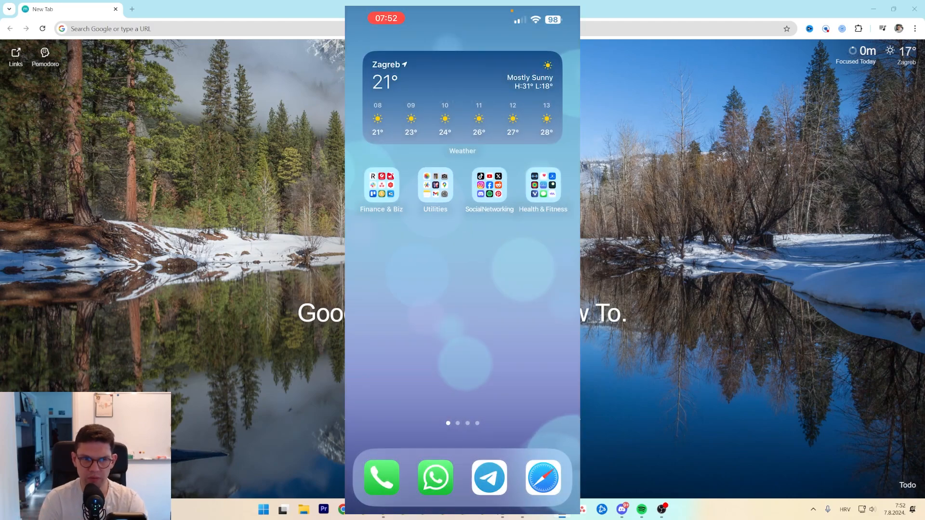
# - Launch Settings from the Utilities folder on the home screen
pyautogui.click(434, 185)
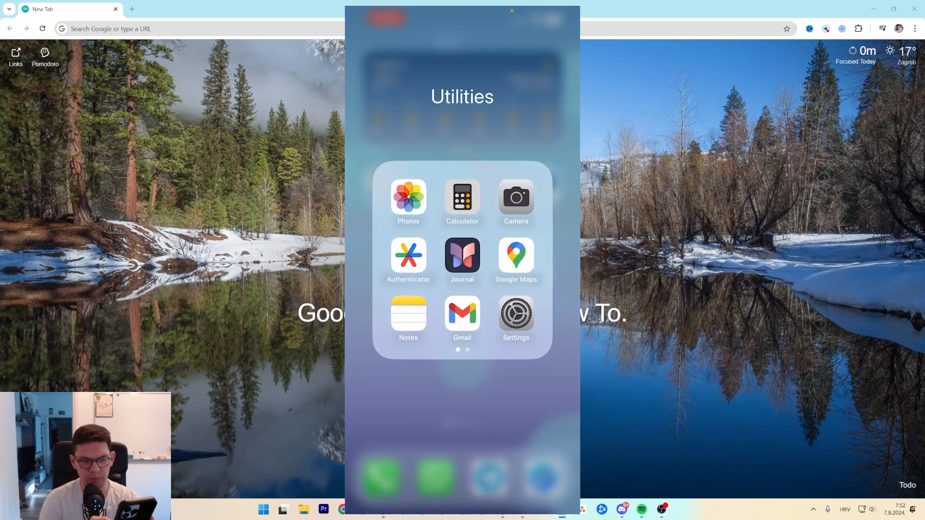
pyautogui.click(514, 315)
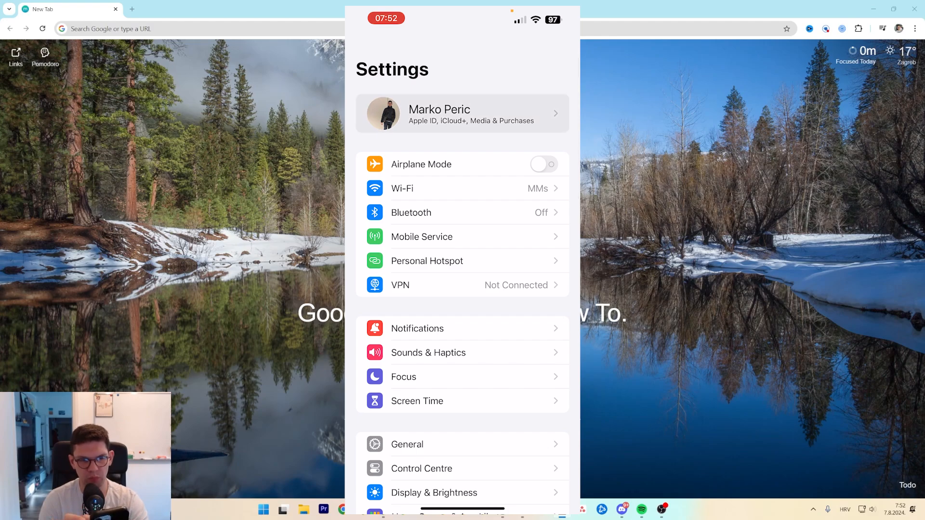
# - Open the Apple ID account page from the name banner at the top
pyautogui.click(462, 112)
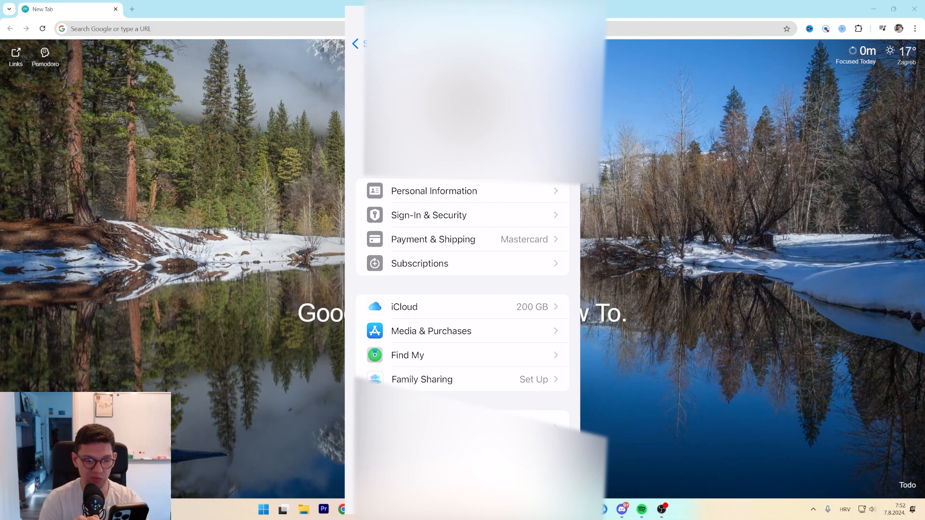
pyautogui.moveTo(462, 262)
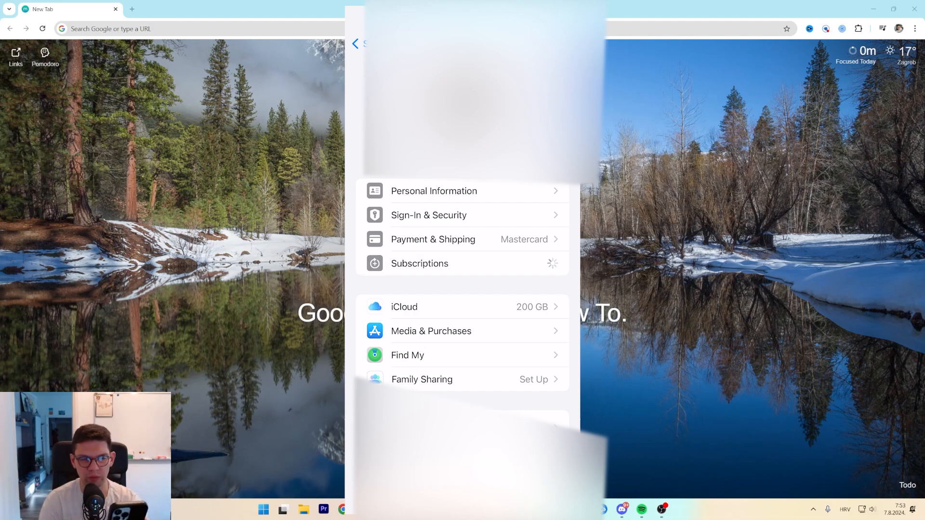
# - Open Subscriptions and select the active Crunchyroll subscription to see its price and cancel option
pyautogui.click(419, 263)
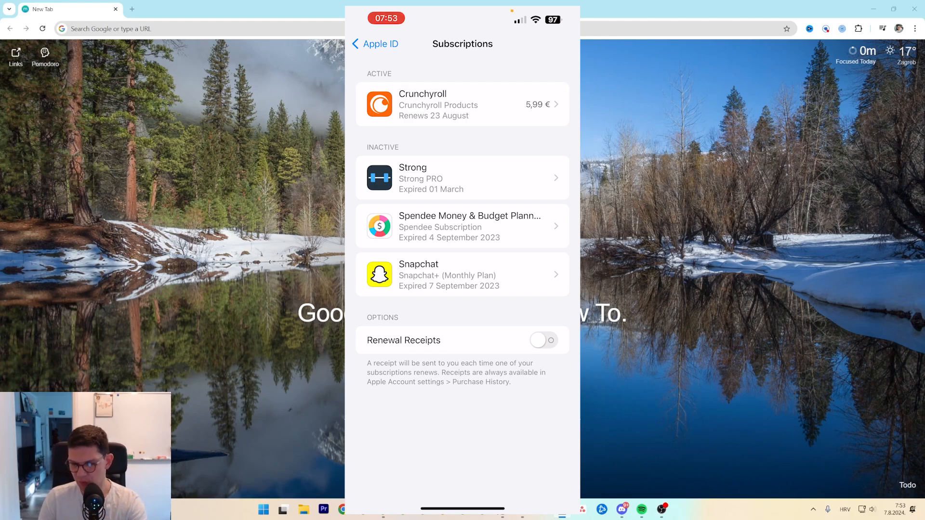
pyautogui.click(375, 44)
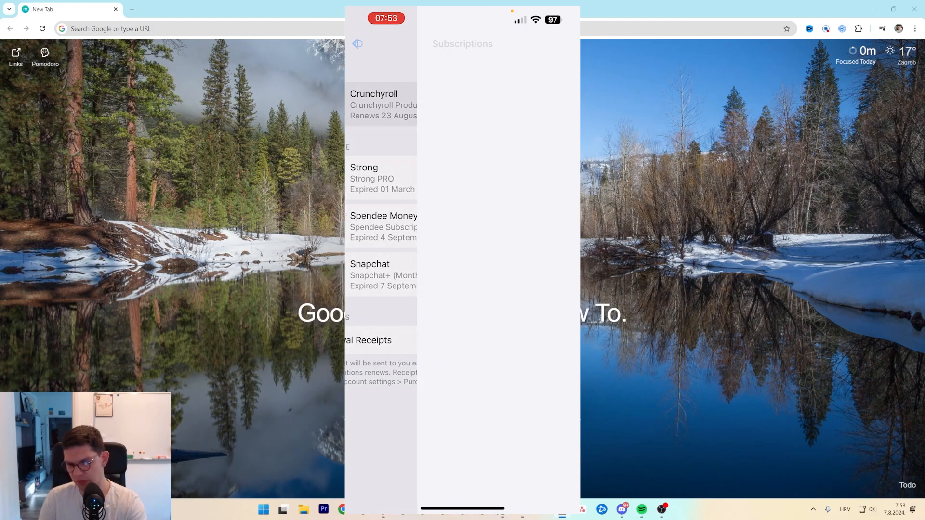
pyautogui.click(377, 104)
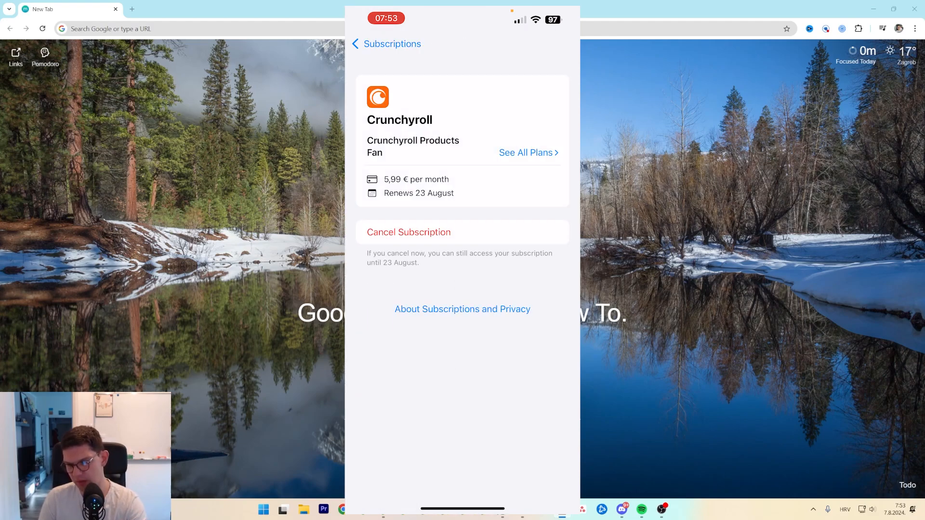